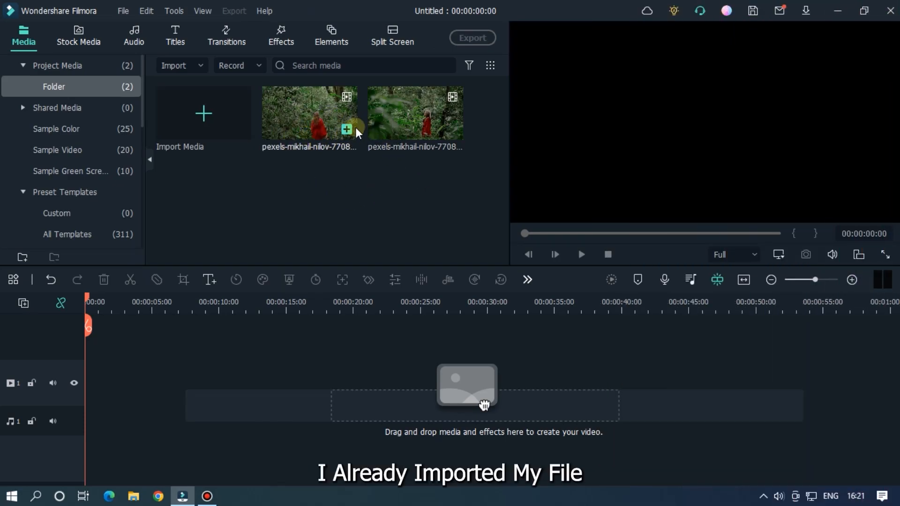
pyautogui.moveTo(385, 189)
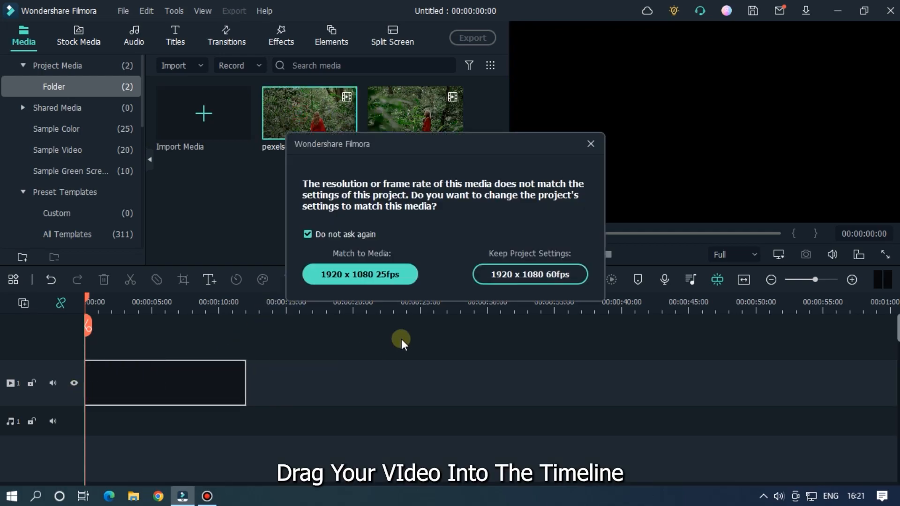
# Add the pexels forest clip to the timeline and accept the resolution/frame-rate prompt
pyautogui.click(528, 273)
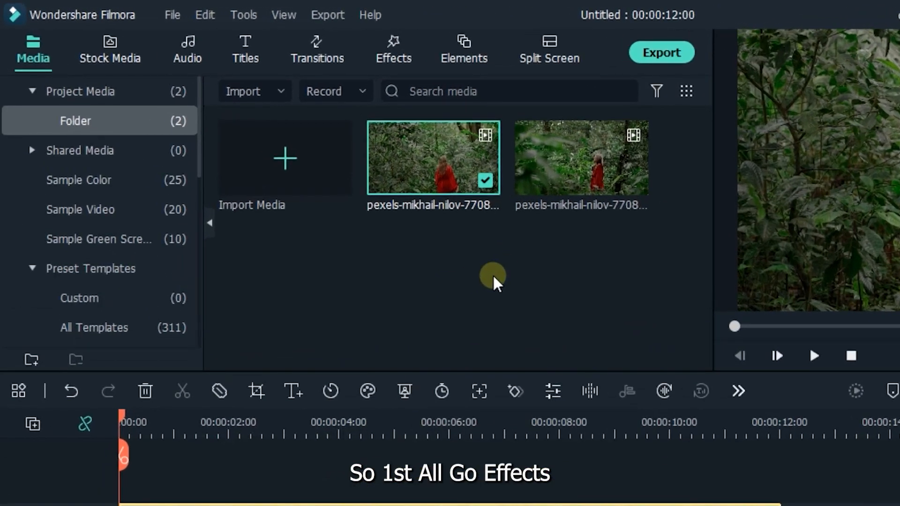
# Place NewBlue Filters' Selective Color on track 2 spanning the clip, and open its settings
pyautogui.click(393, 50)
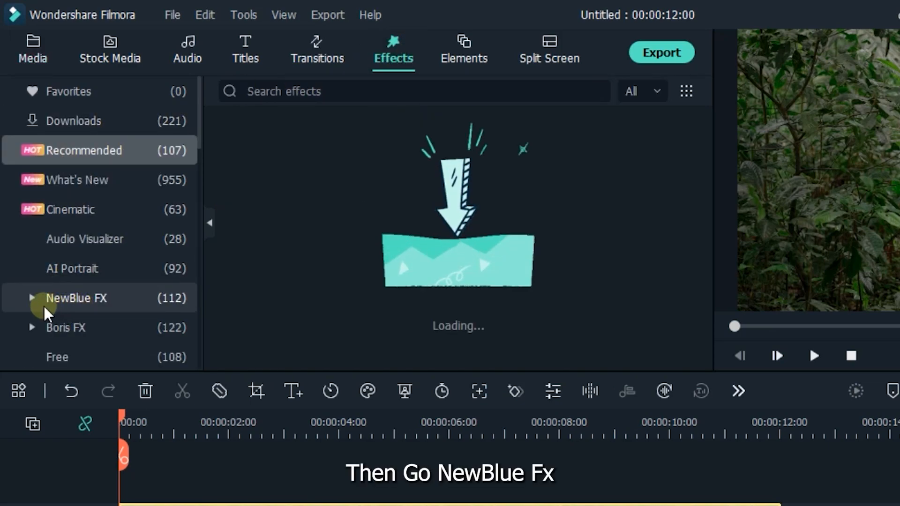
pyautogui.click(75, 298)
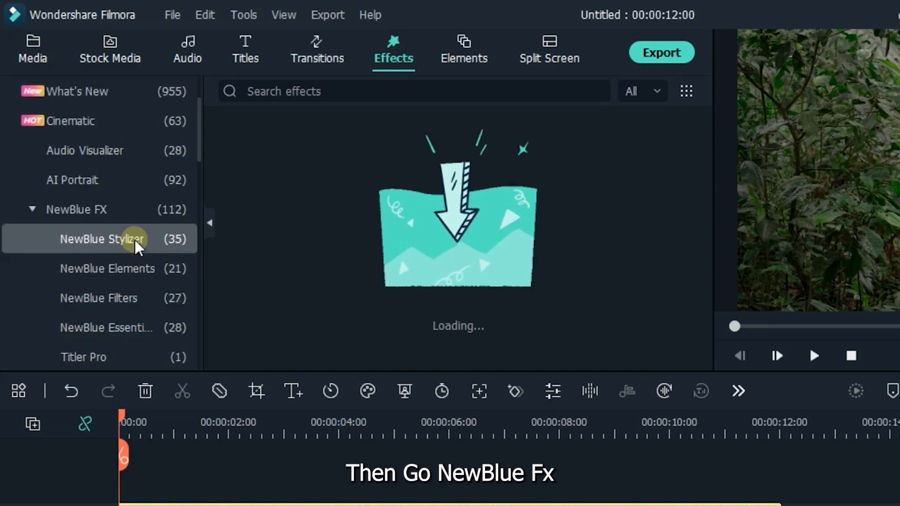
pyautogui.click(102, 239)
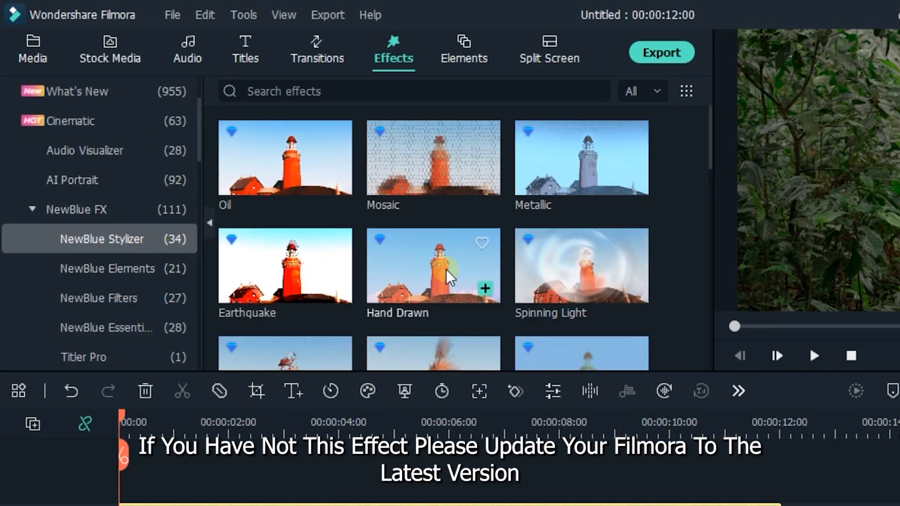
pyautogui.moveTo(445, 280)
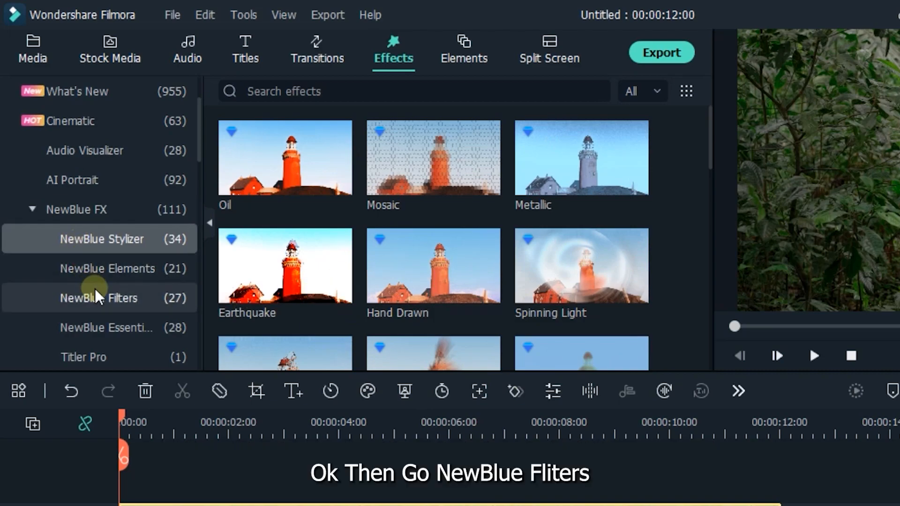
pyautogui.click(98, 298)
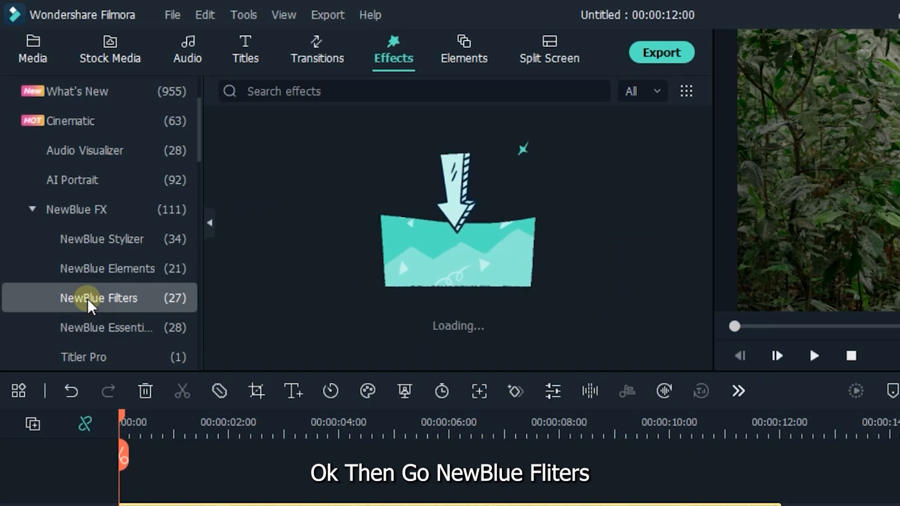
pyautogui.click(98, 298)
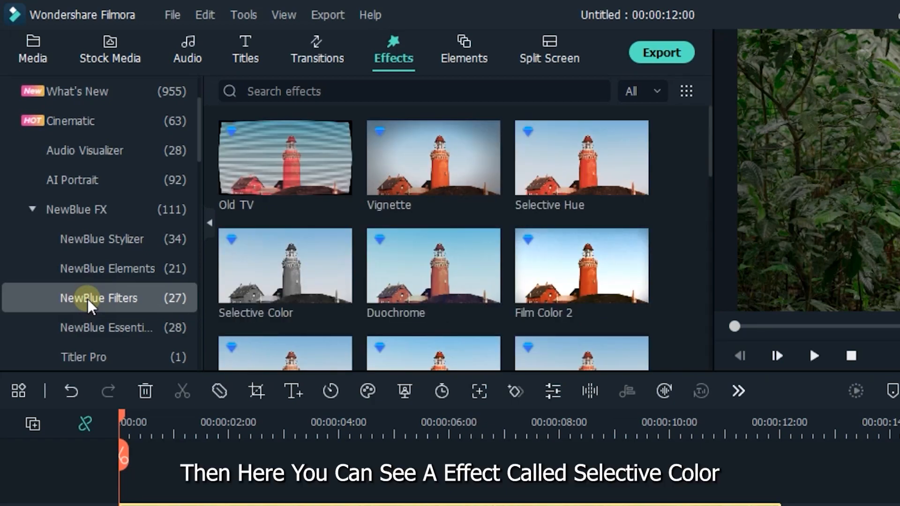
pyautogui.moveTo(265, 315)
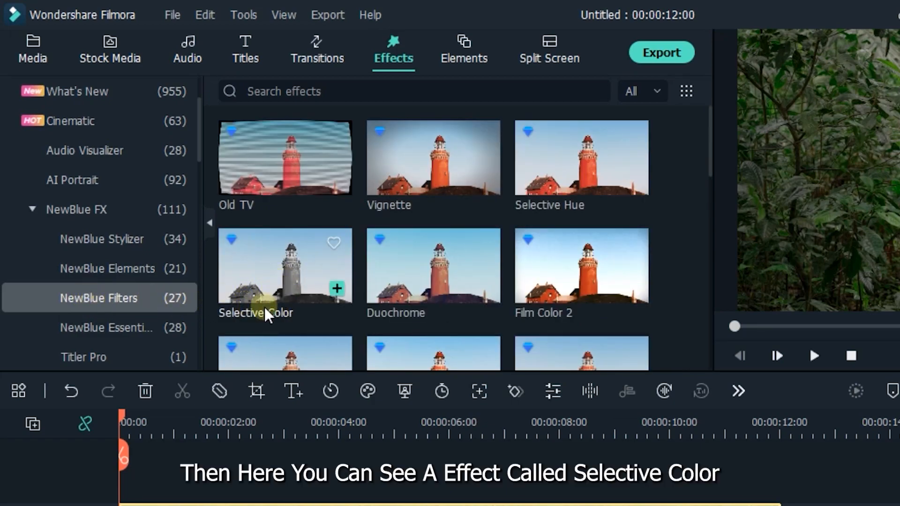
pyautogui.moveTo(281, 281)
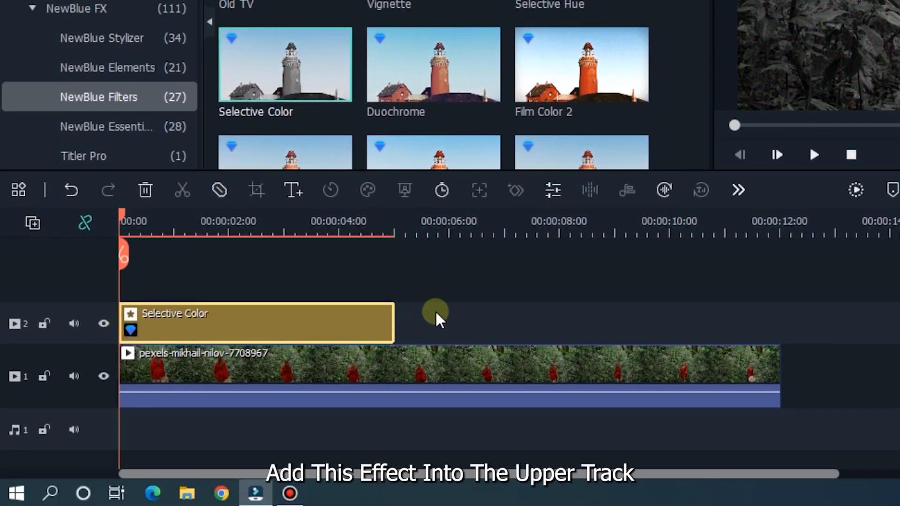
pyautogui.moveTo(393, 313)
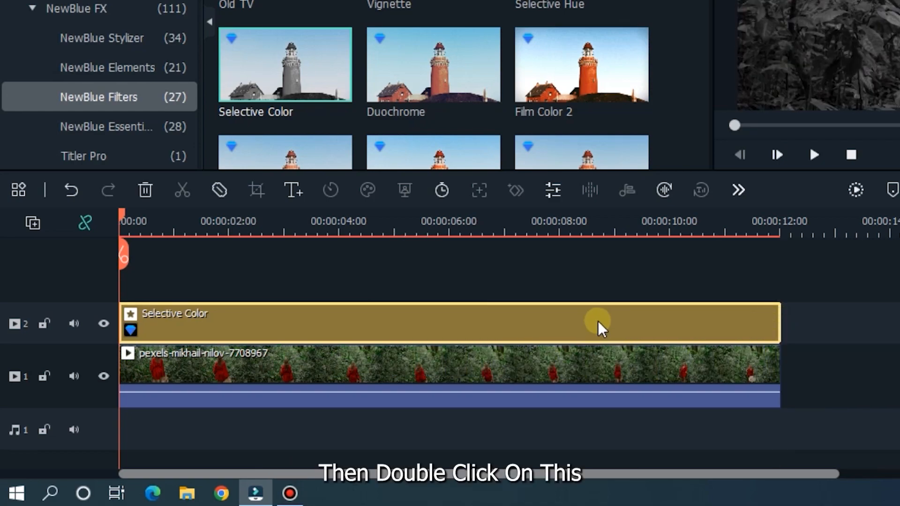
pyautogui.doubleClick(402, 322)
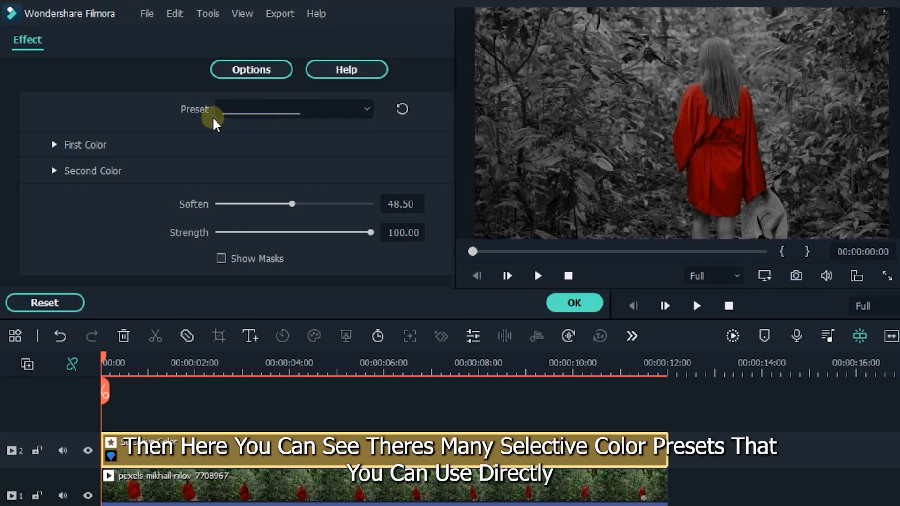
# Try the Just Green, Just Blue and Just Red Selective Color presets
pyautogui.click(292, 109)
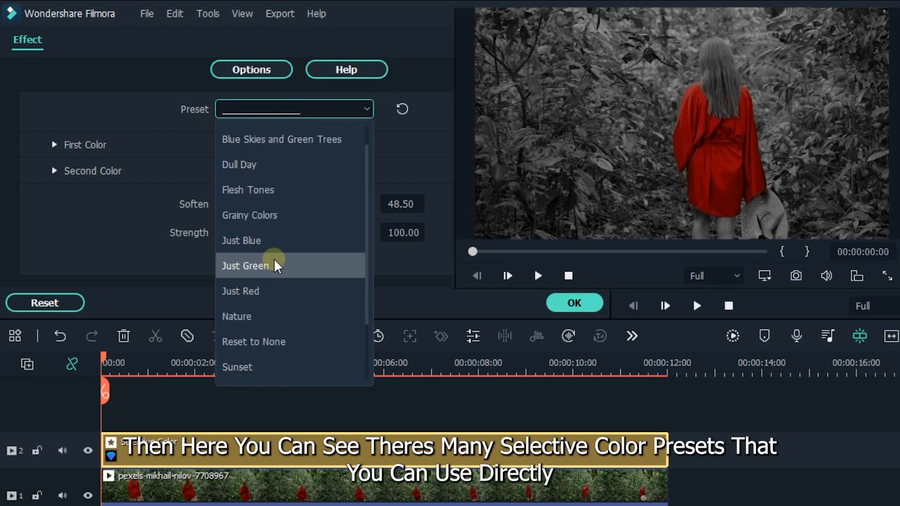
pyautogui.click(245, 266)
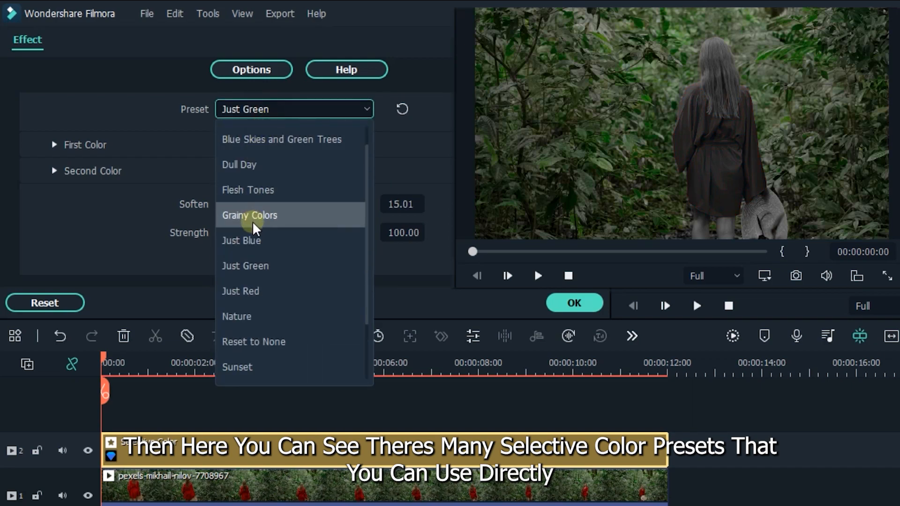
pyautogui.click(241, 241)
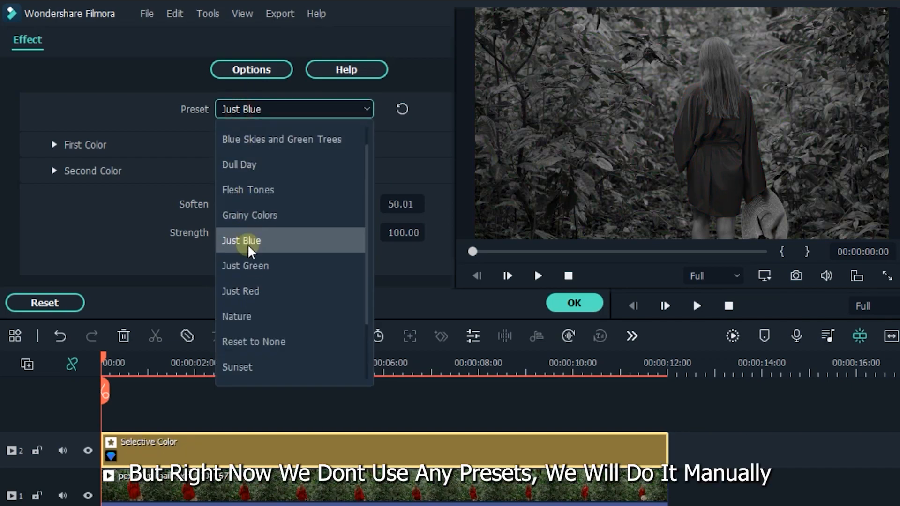
pyautogui.click(240, 291)
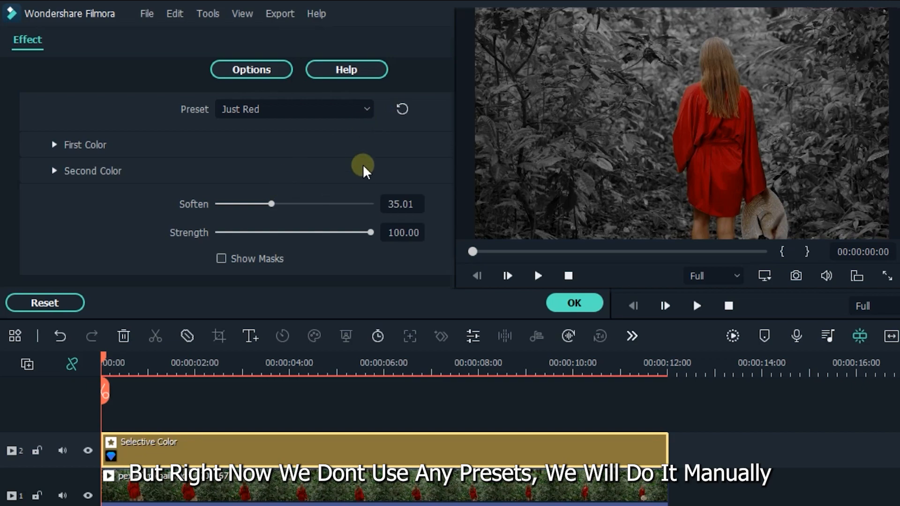
# Set the Selective Color preset to Reset to None
pyautogui.click(294, 109)
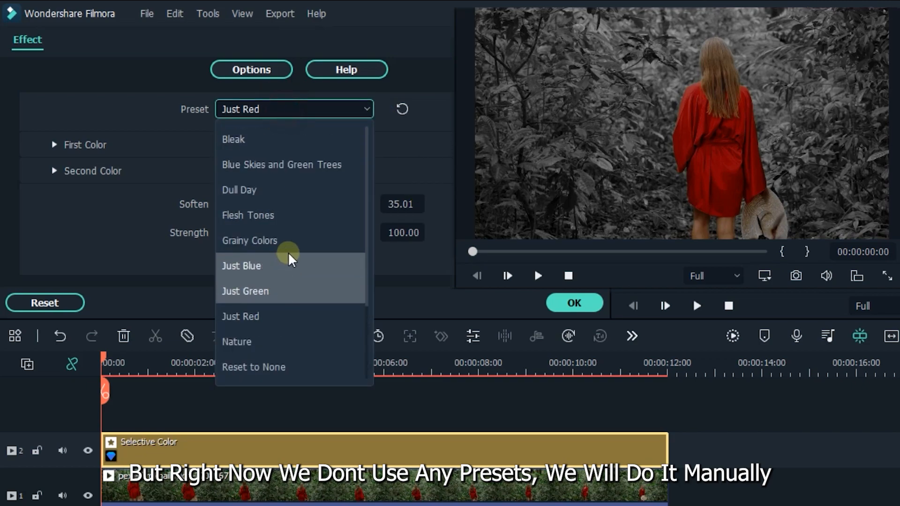
pyautogui.scroll(-3)
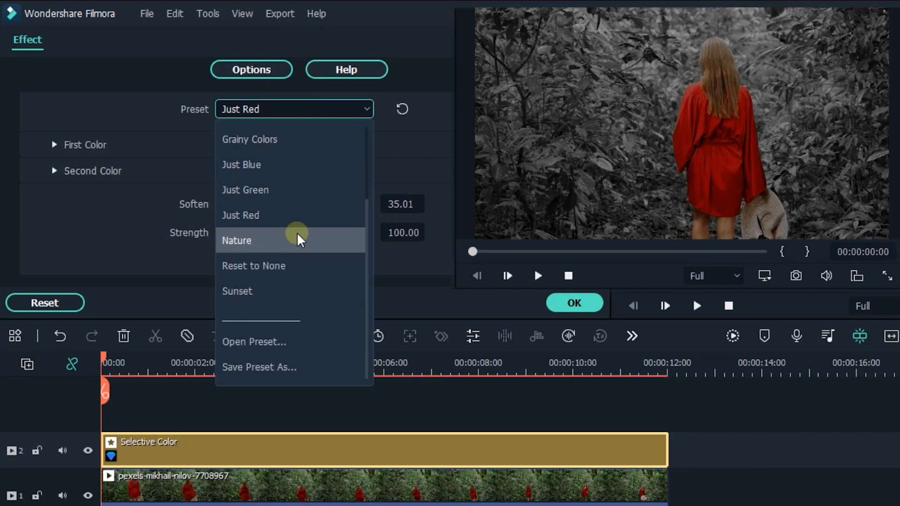
pyautogui.moveTo(325, 243)
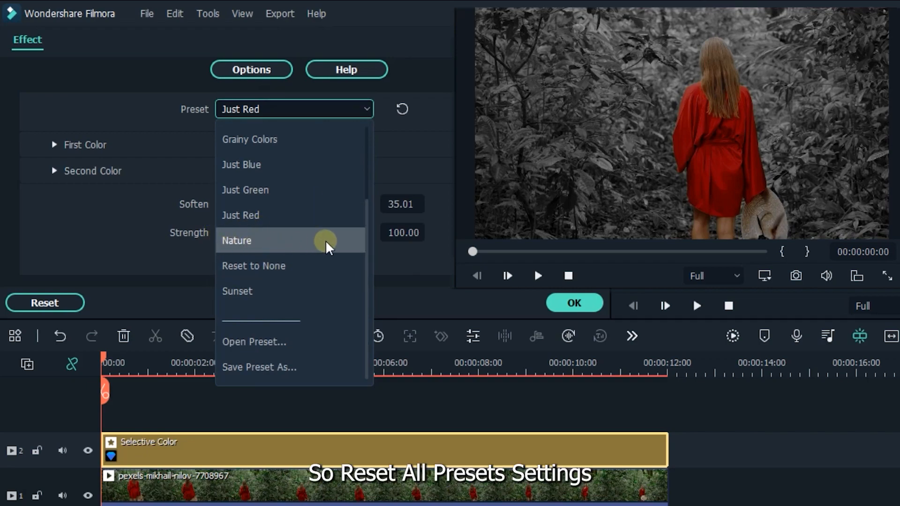
pyautogui.moveTo(270, 266)
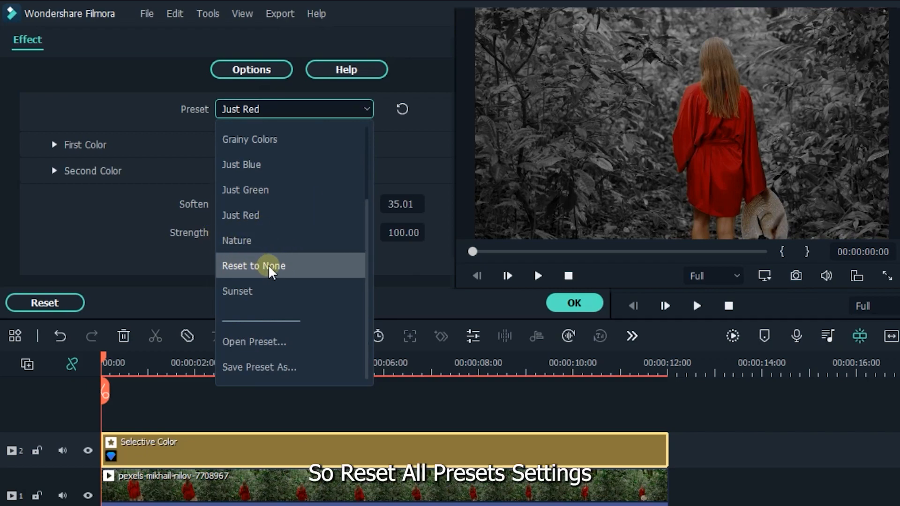
pyautogui.click(253, 266)
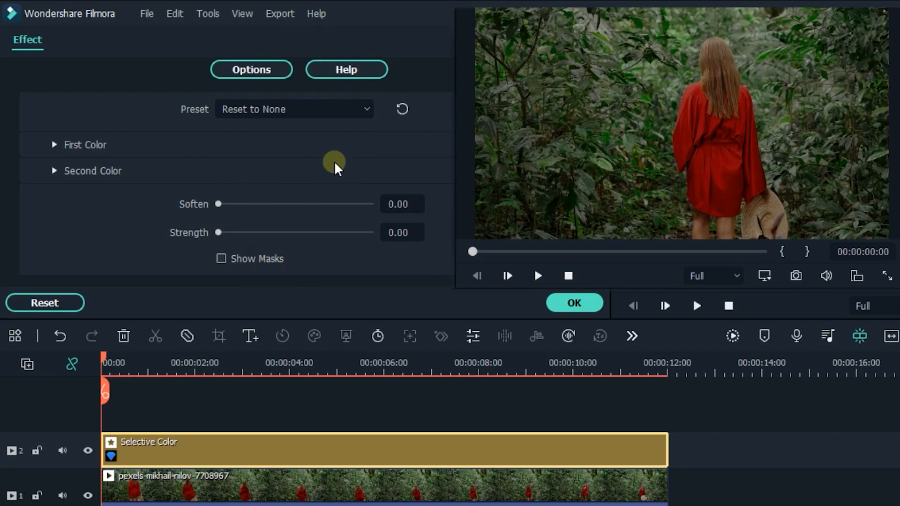
pyautogui.moveTo(53, 145)
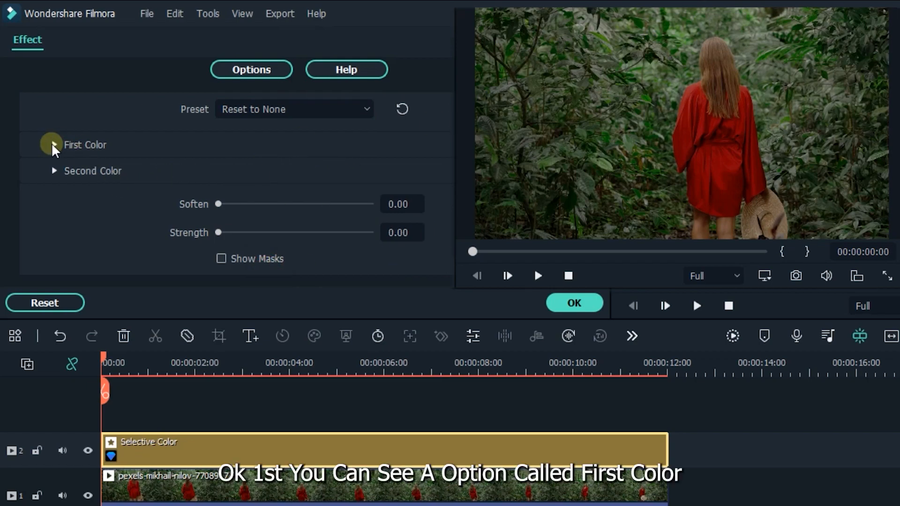
# Sample the red dress as the First Color tint and enable Show Masks
pyautogui.click(54, 145)
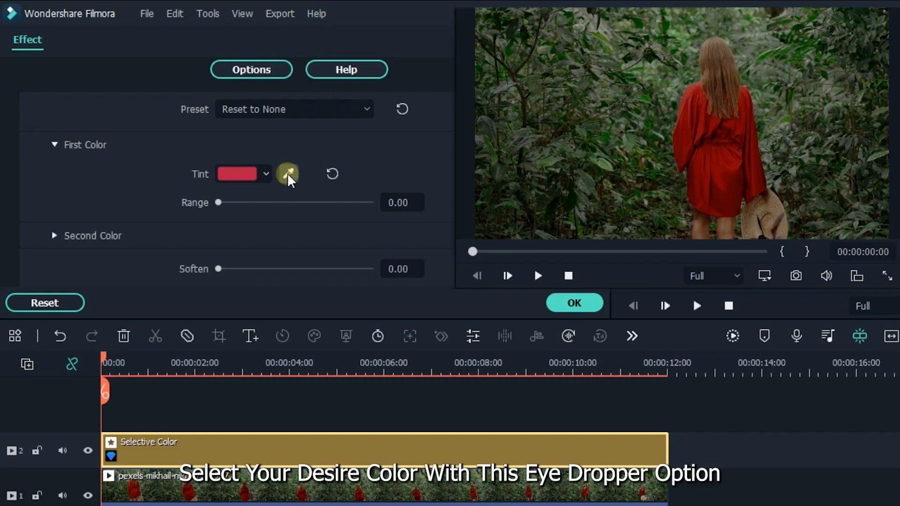
pyautogui.click(288, 173)
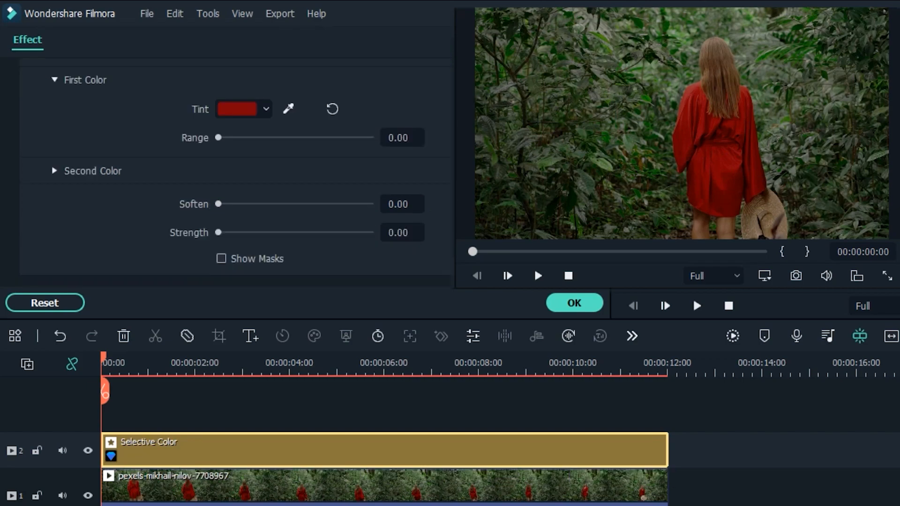
pyautogui.click(221, 259)
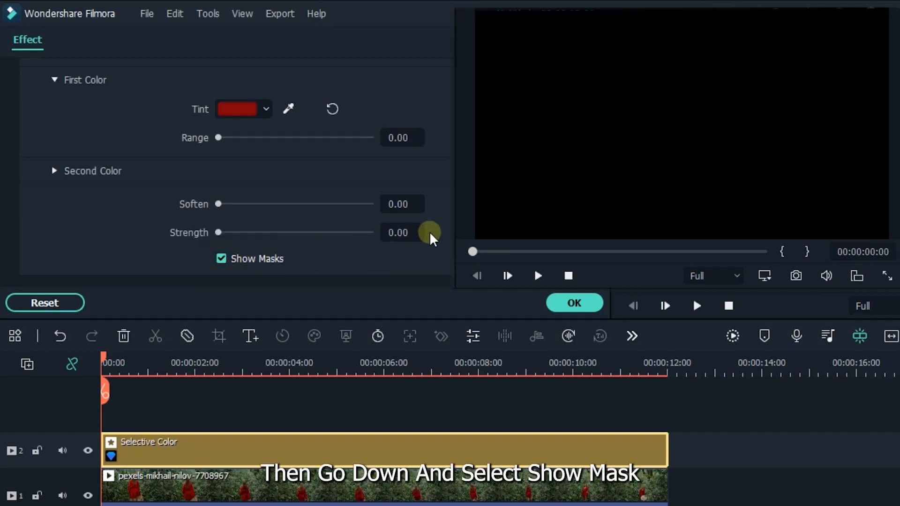
# Set Range 50, Soften about 50 and Strength 100 for the red mask
pyautogui.scroll(3)
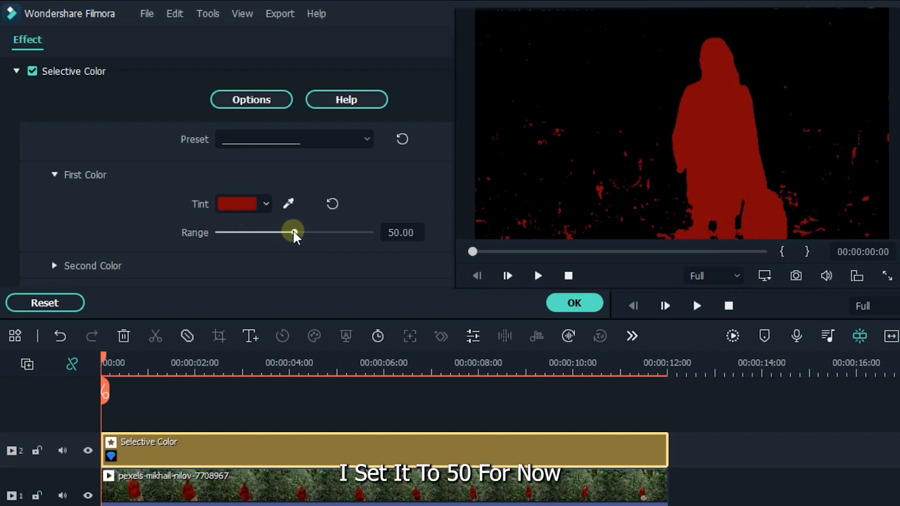
pyautogui.moveTo(442, 201)
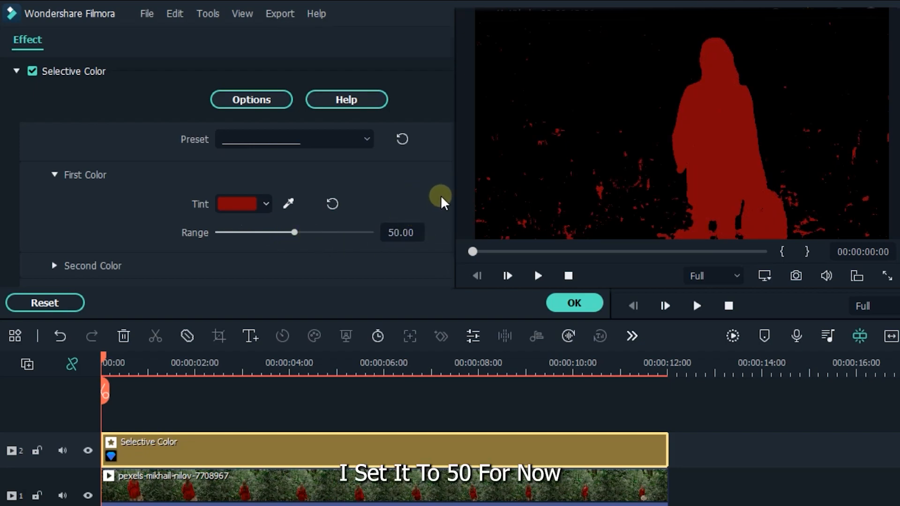
pyautogui.scroll(-3)
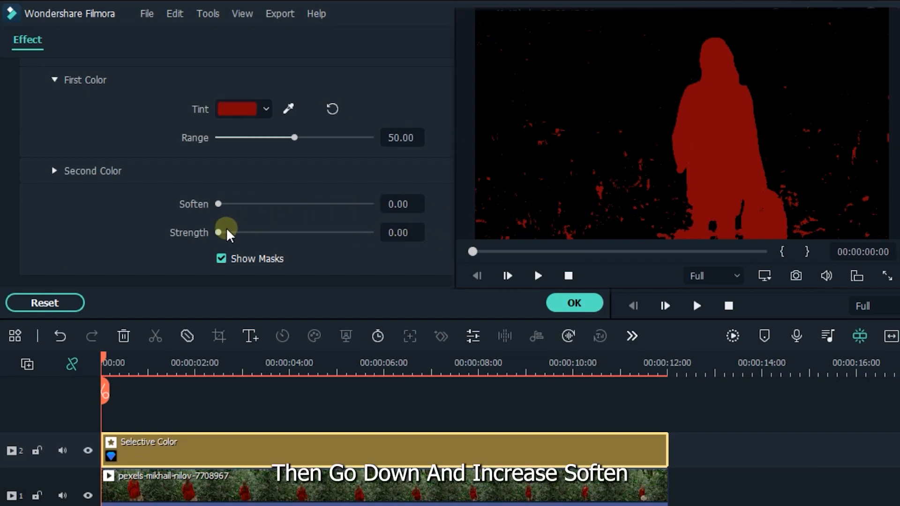
pyautogui.moveTo(261, 207)
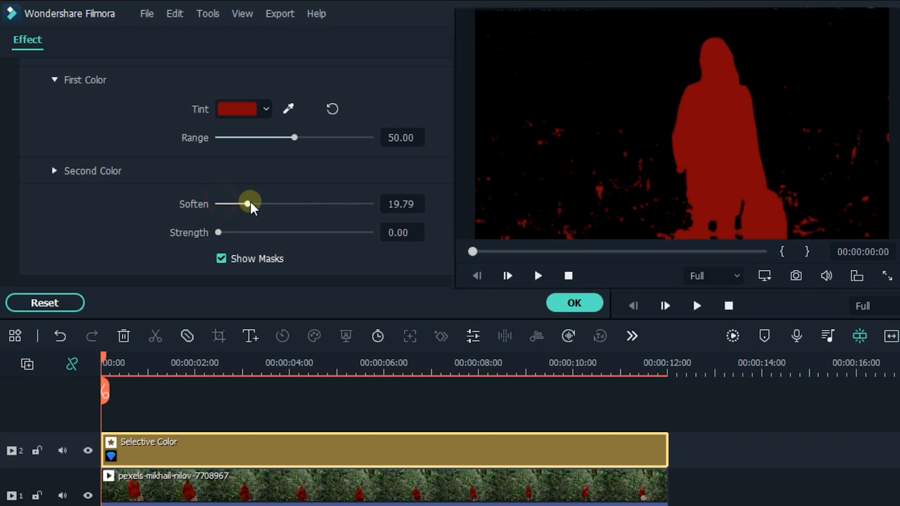
pyautogui.moveTo(247, 204); pyautogui.dragTo(286, 204)
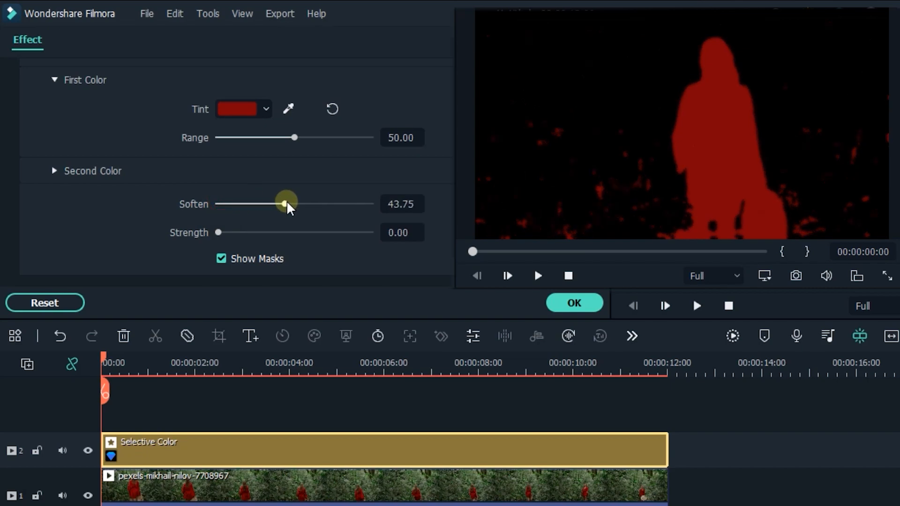
pyautogui.moveTo(286, 204); pyautogui.dragTo(268, 204)
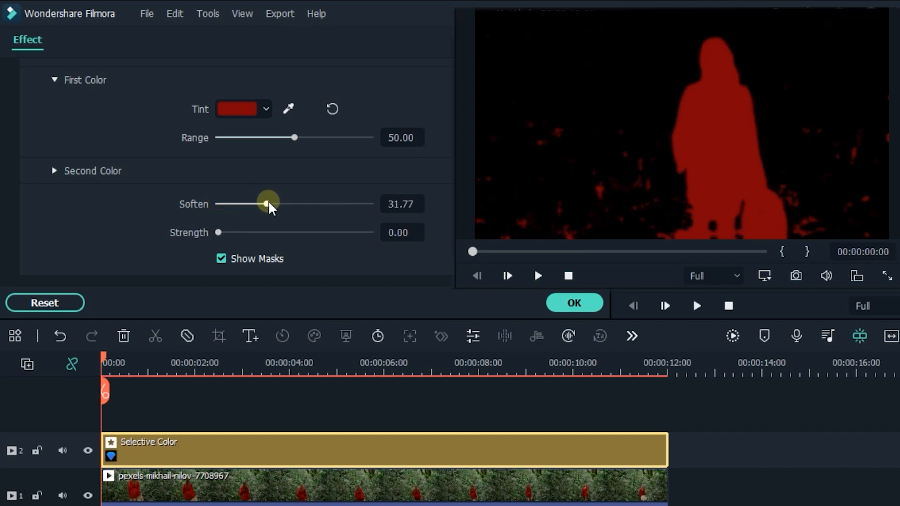
pyautogui.moveTo(267, 203); pyautogui.dragTo(294, 204)
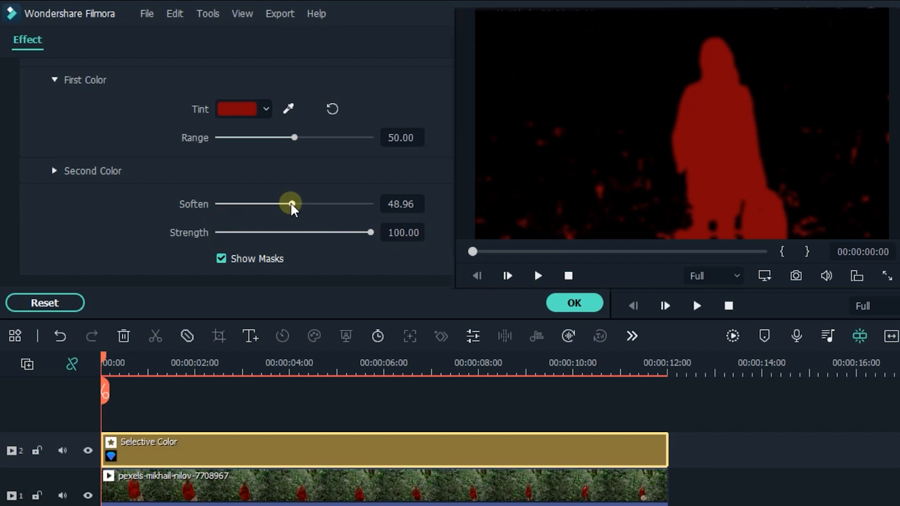
pyautogui.moveTo(289, 204); pyautogui.dragTo(293, 204)
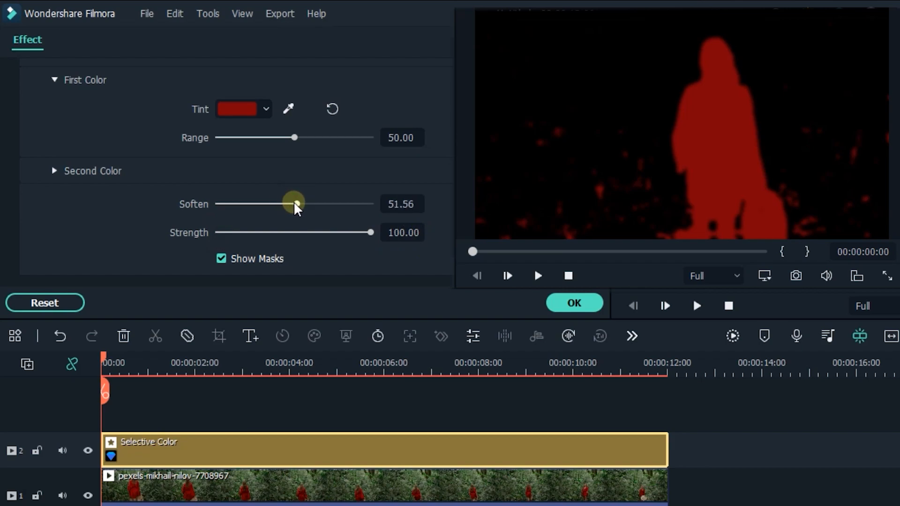
pyautogui.moveTo(297, 203); pyautogui.dragTo(294, 204)
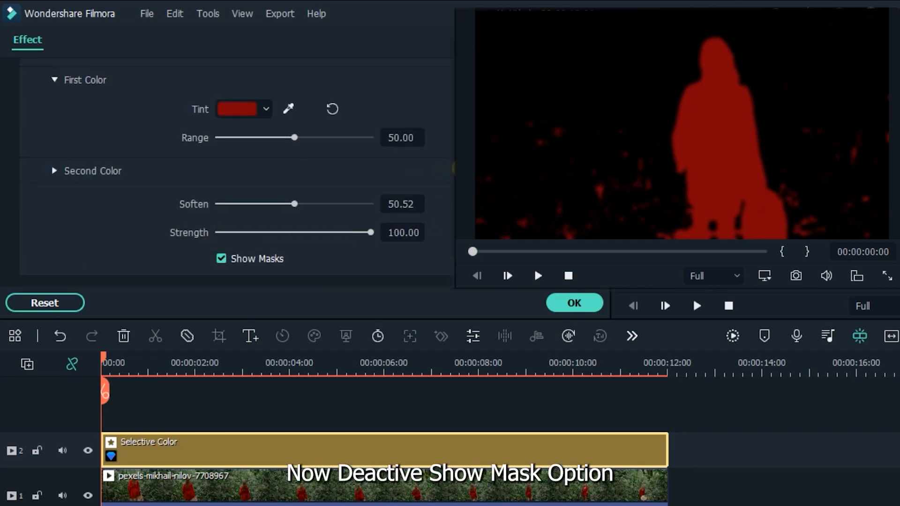
# Turn off Show Masks so only the red dress stays coloured in the preview
pyautogui.click(221, 259)
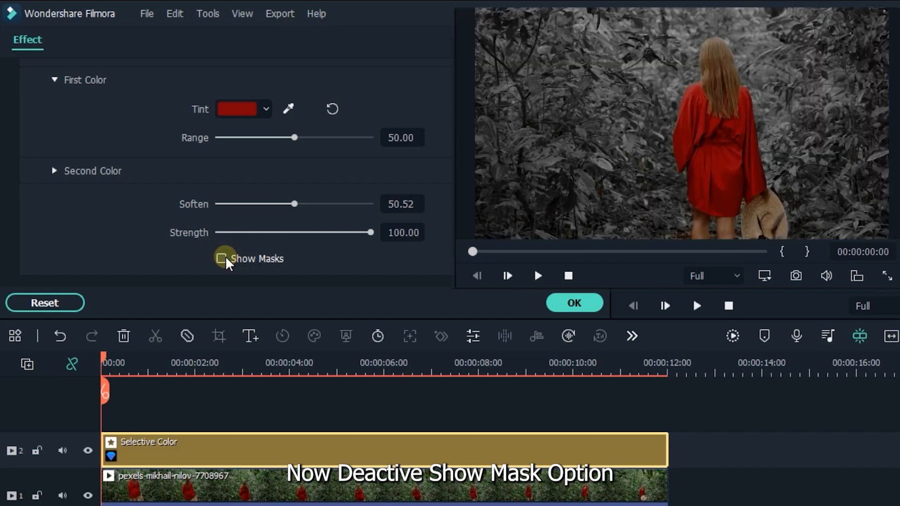
pyautogui.click(221, 259)
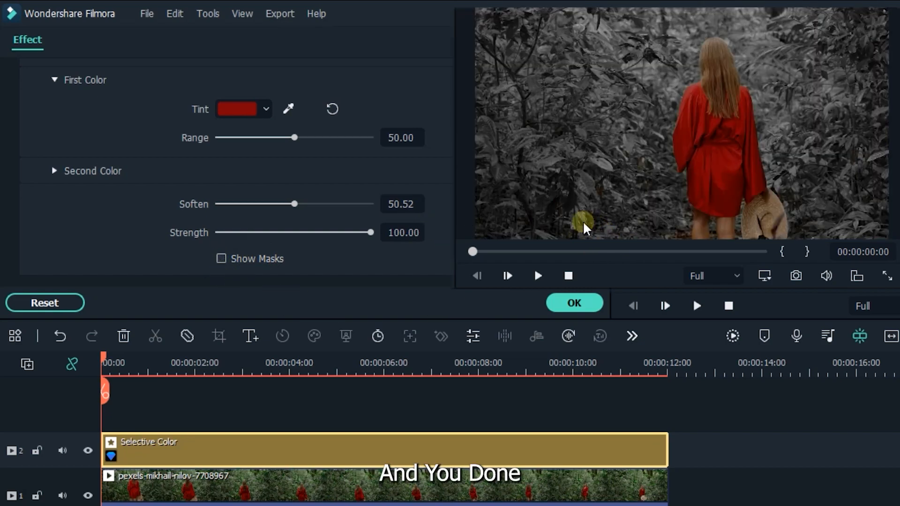
pyautogui.click(574, 302)
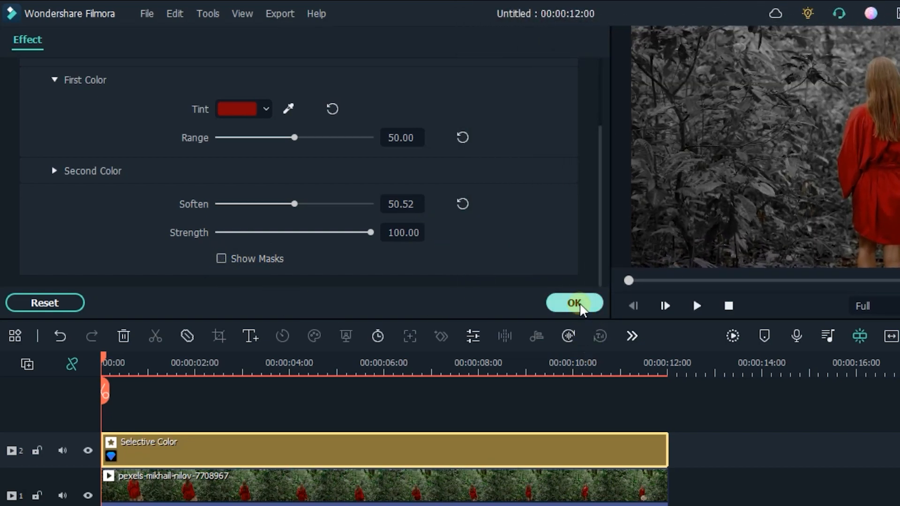
# Apply the Selective Color settings with OK and show the project media library
pyautogui.click(574, 303)
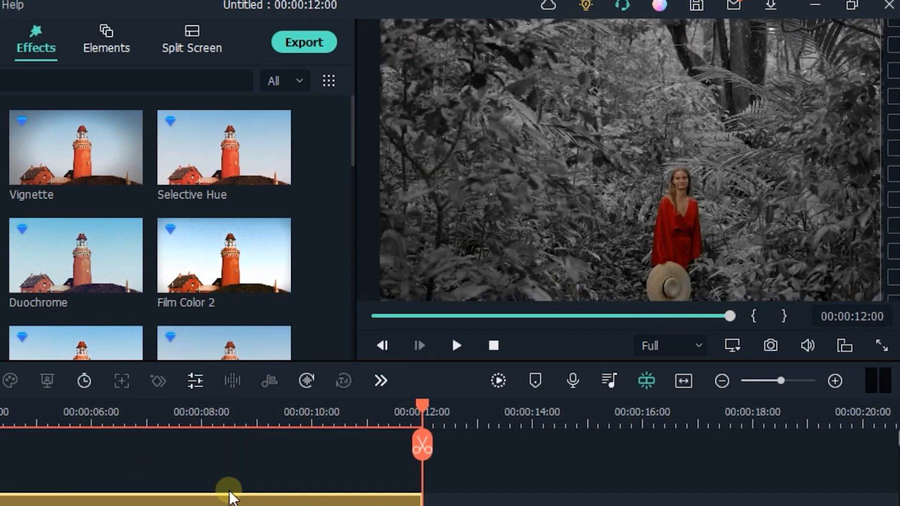
pyautogui.click(26, 40)
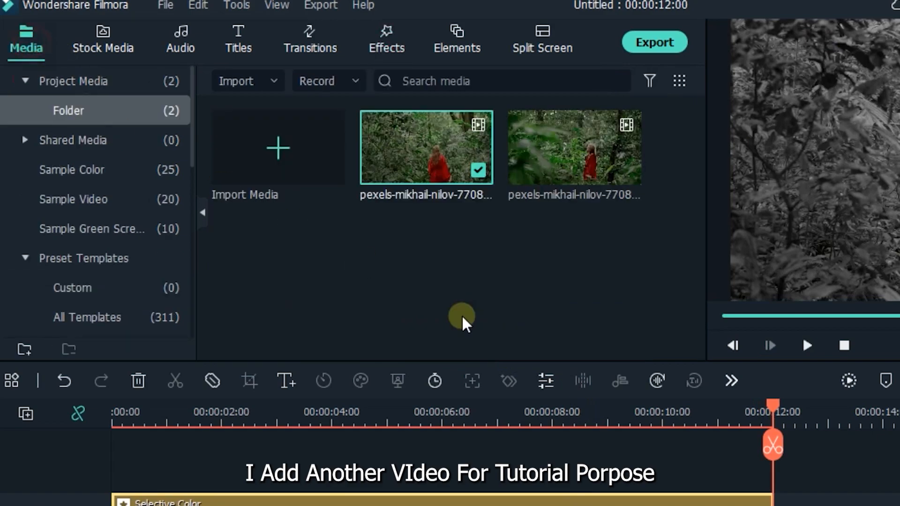